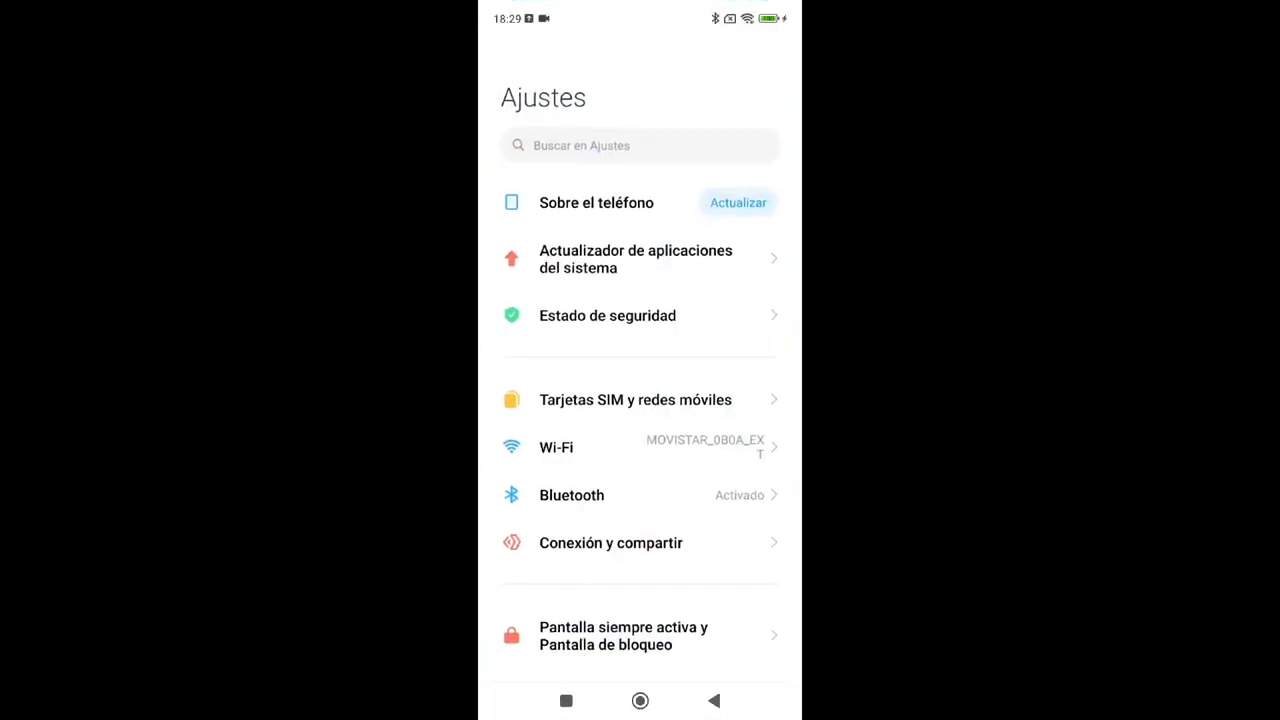
Open Autorización y revocación from Contraseñas y seguridad in Settings
scroll(down, 3)
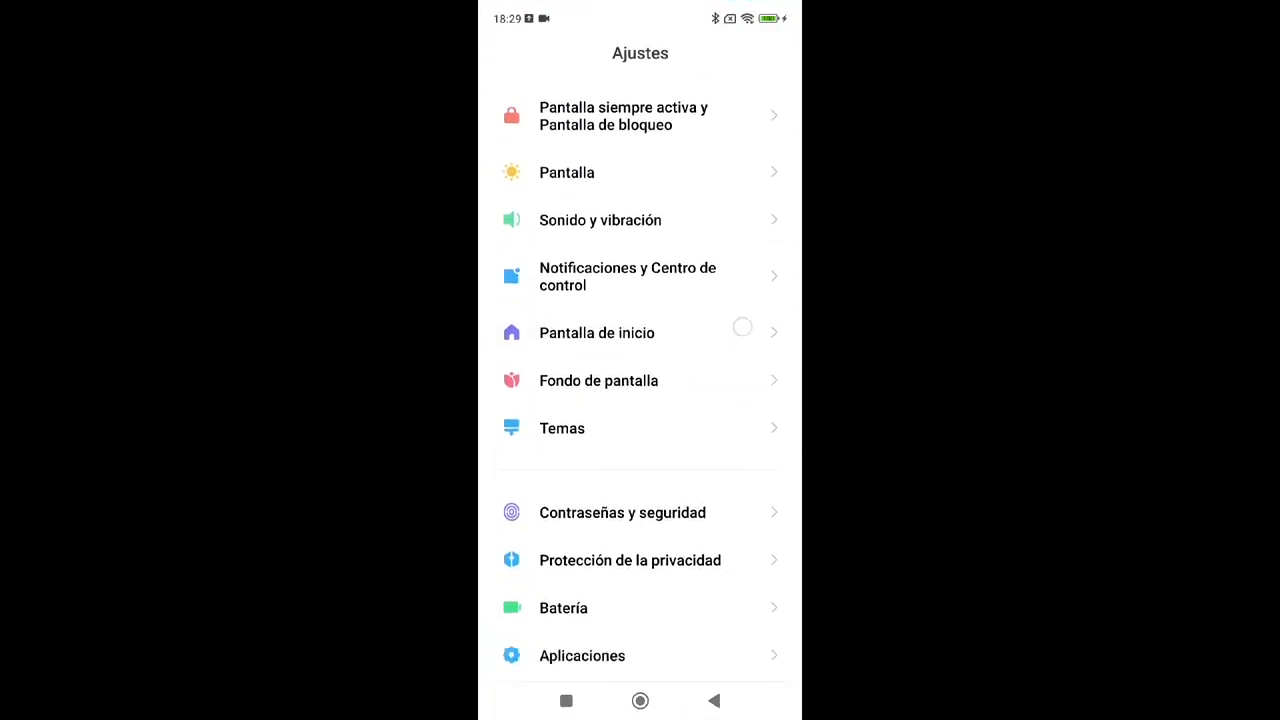
click(622, 512)
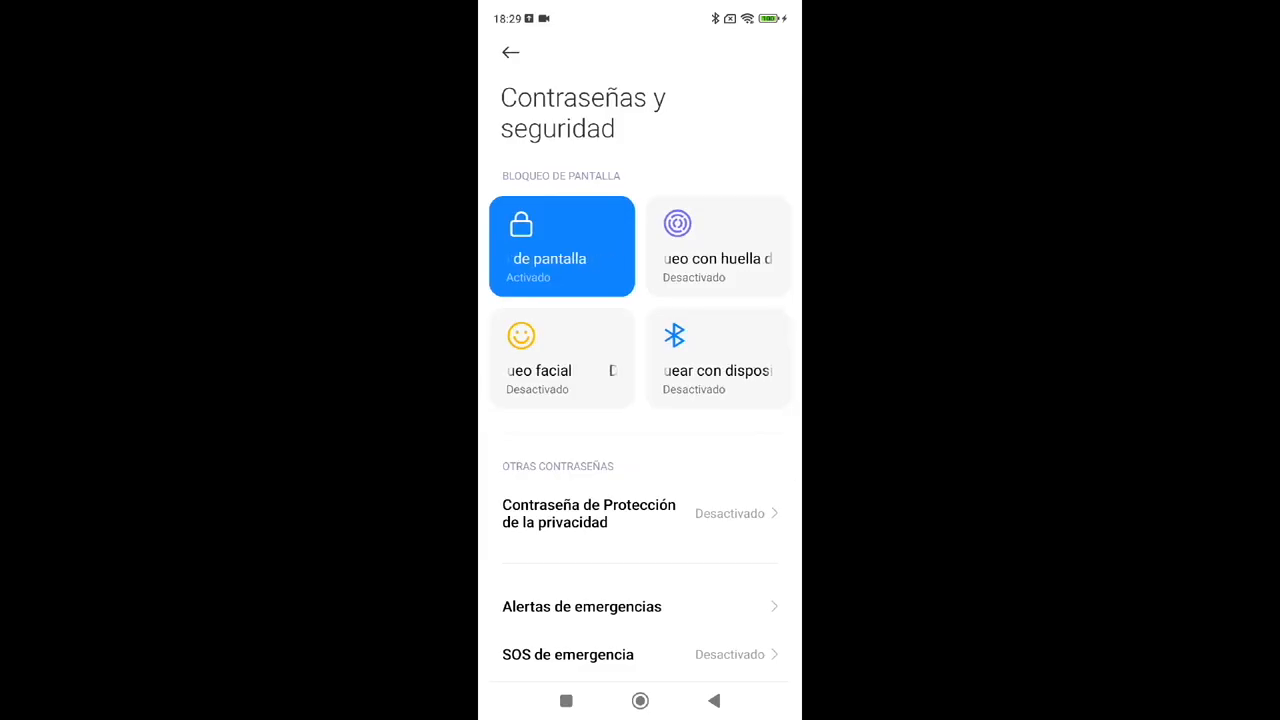
scroll(down, 3)
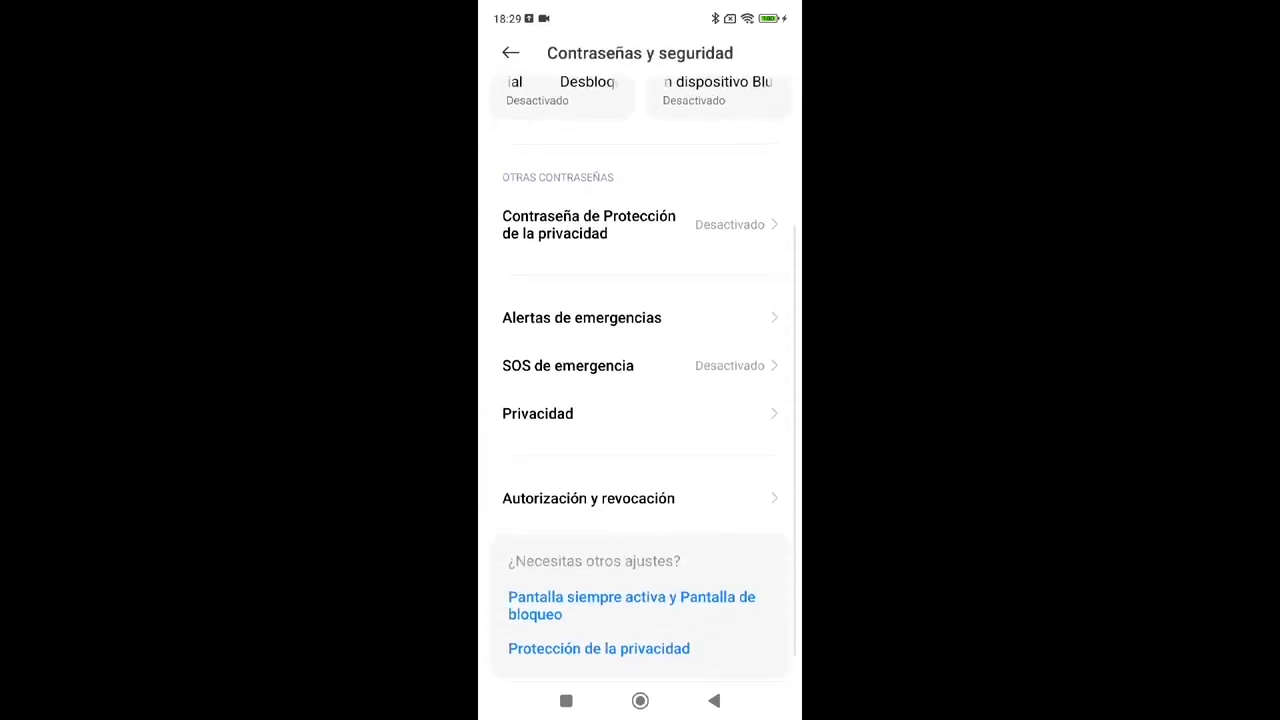
scroll(down, 3)
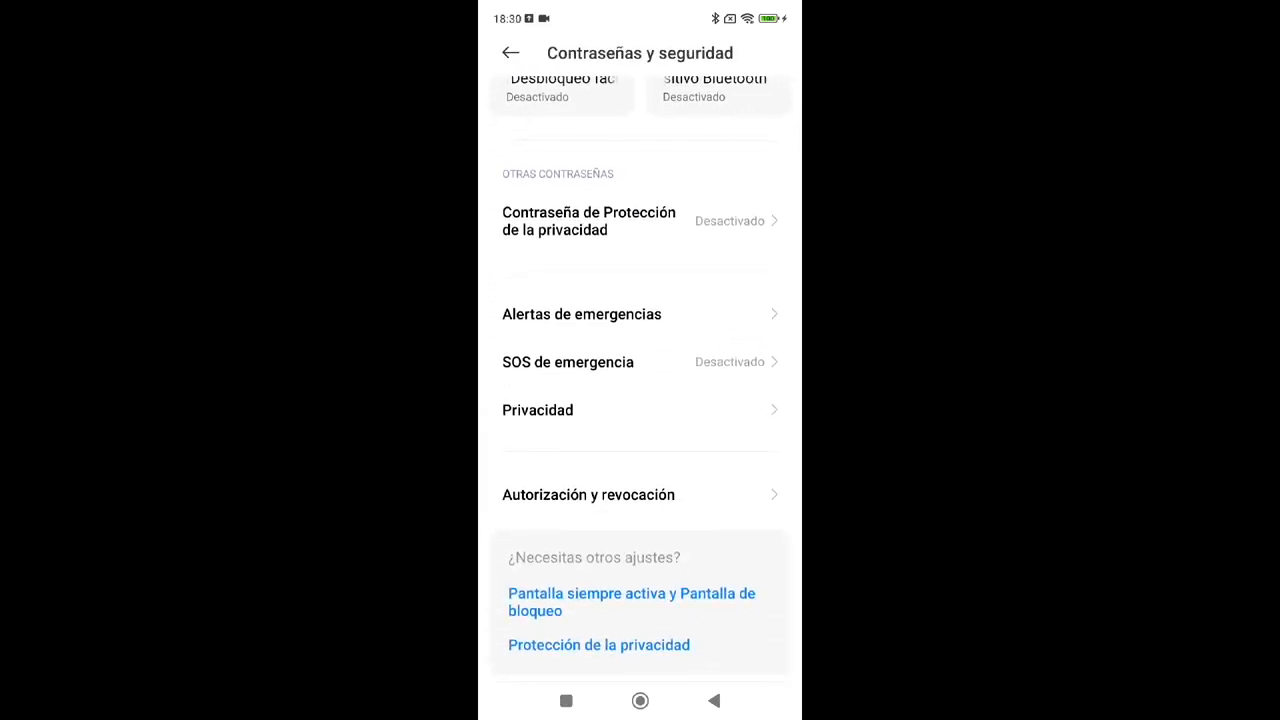
click(588, 494)
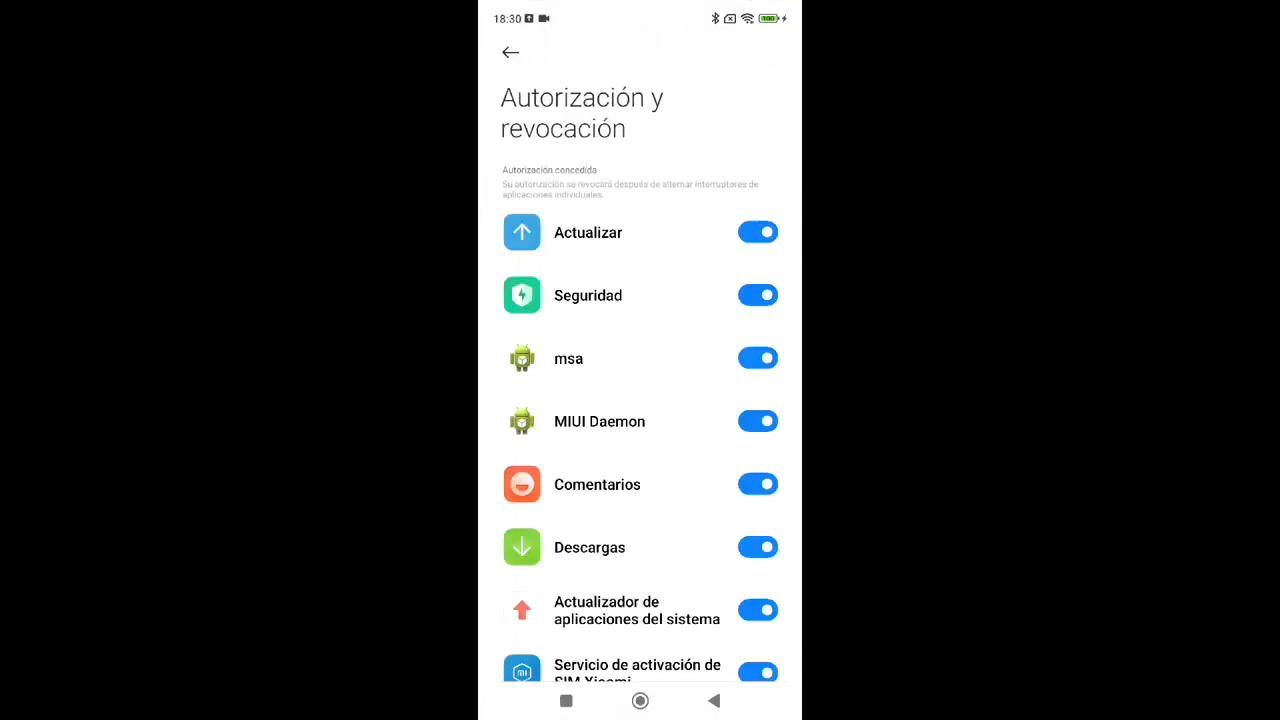
Switch off msa's authorization, confirm with Revocar, and return home
click(758, 358)
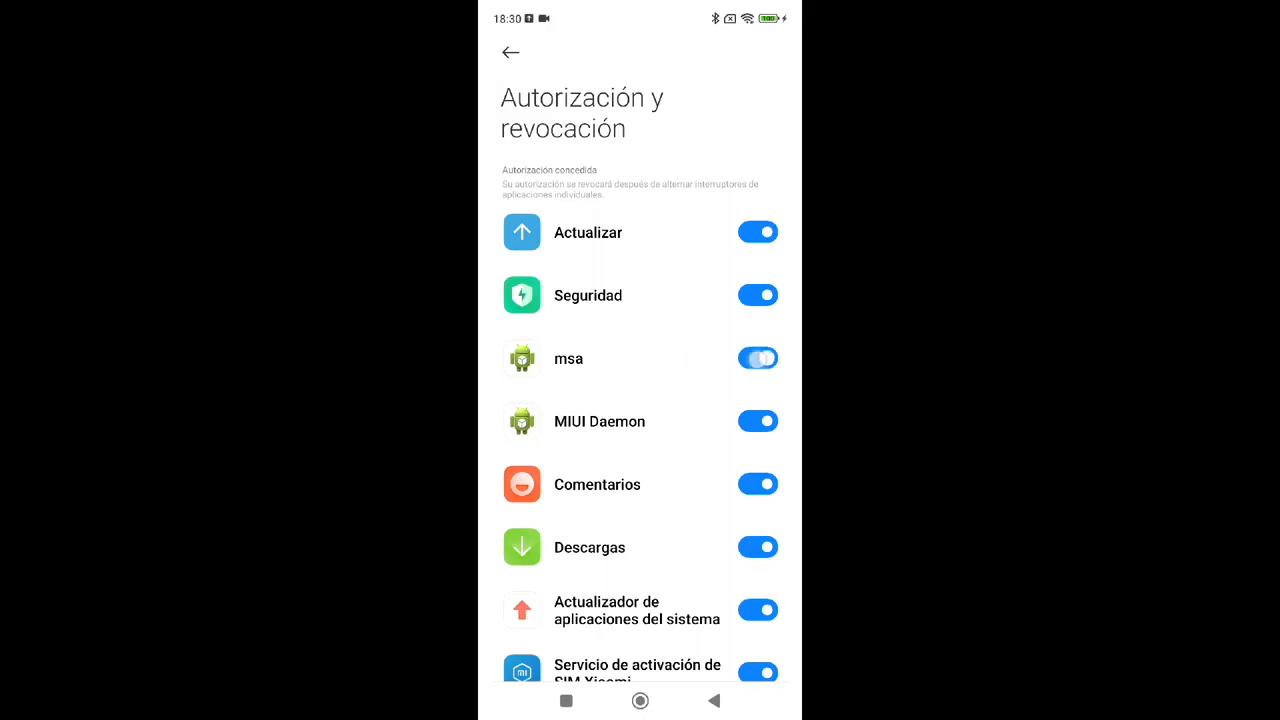
click(758, 358)
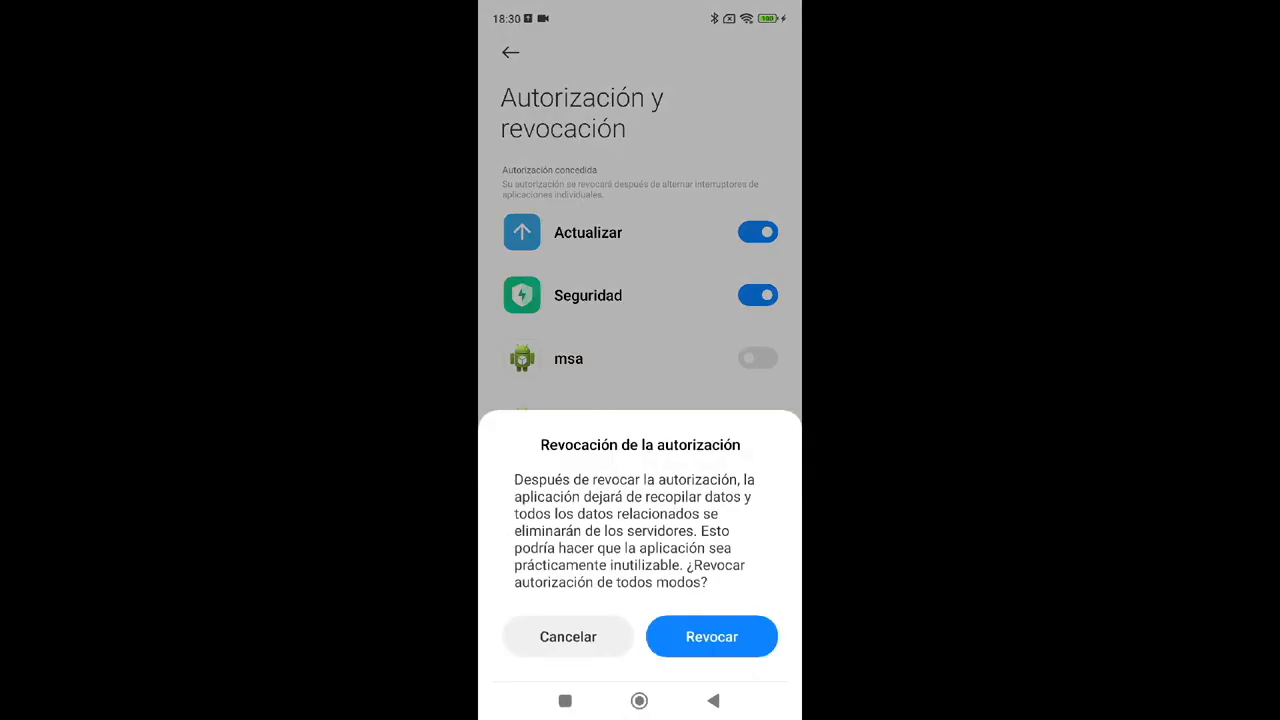
click(711, 636)
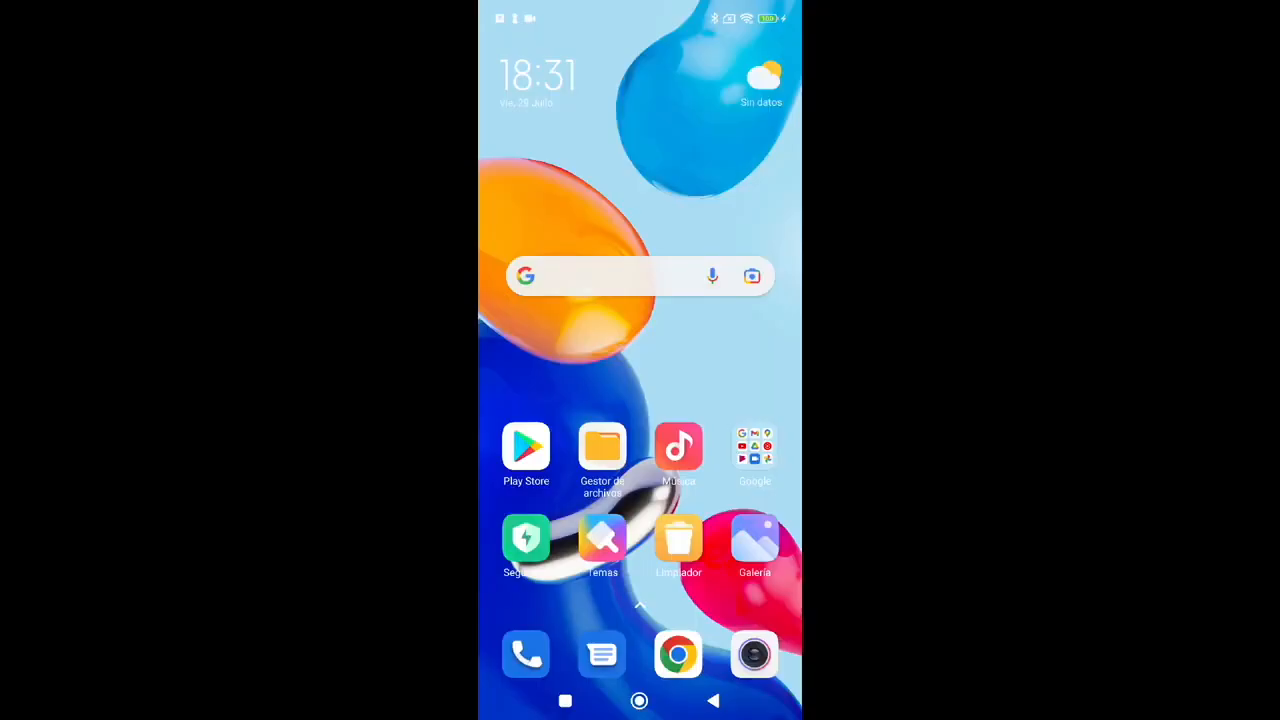
Turn off Recomendaciones under Ajustes > Acerca de in Gestor de archivos, then go home
click(602, 447)
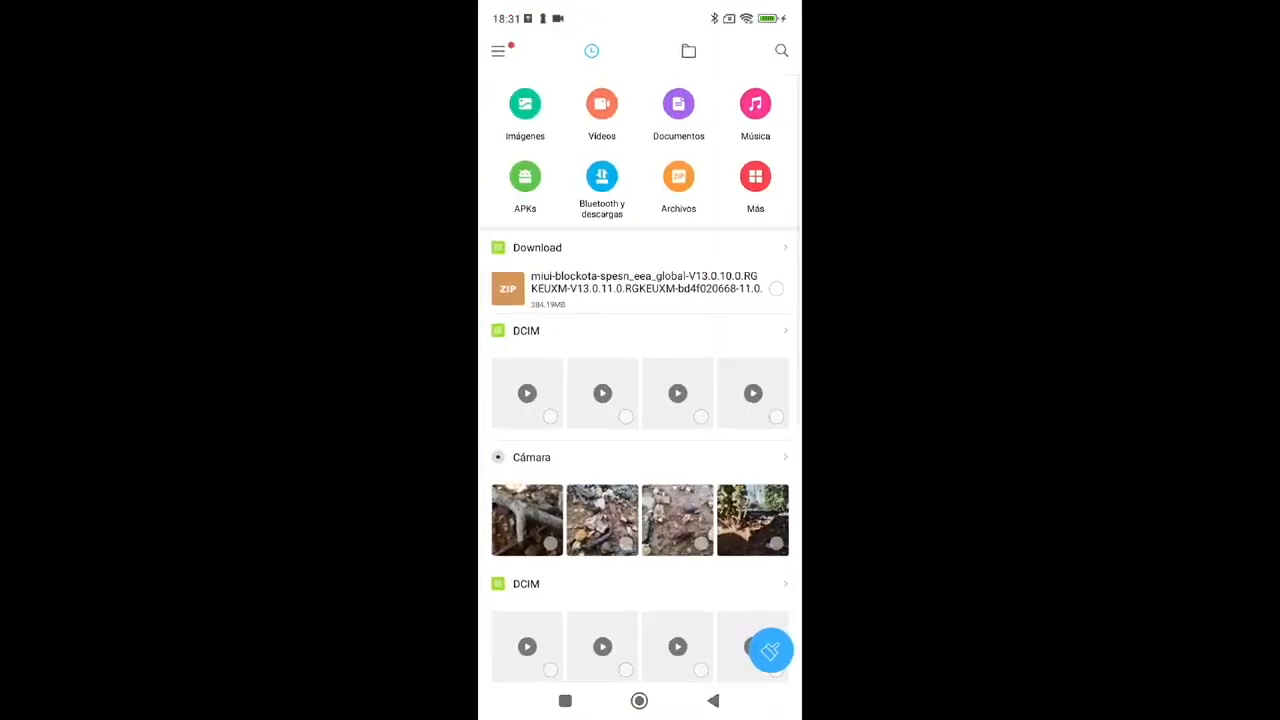
click(498, 51)
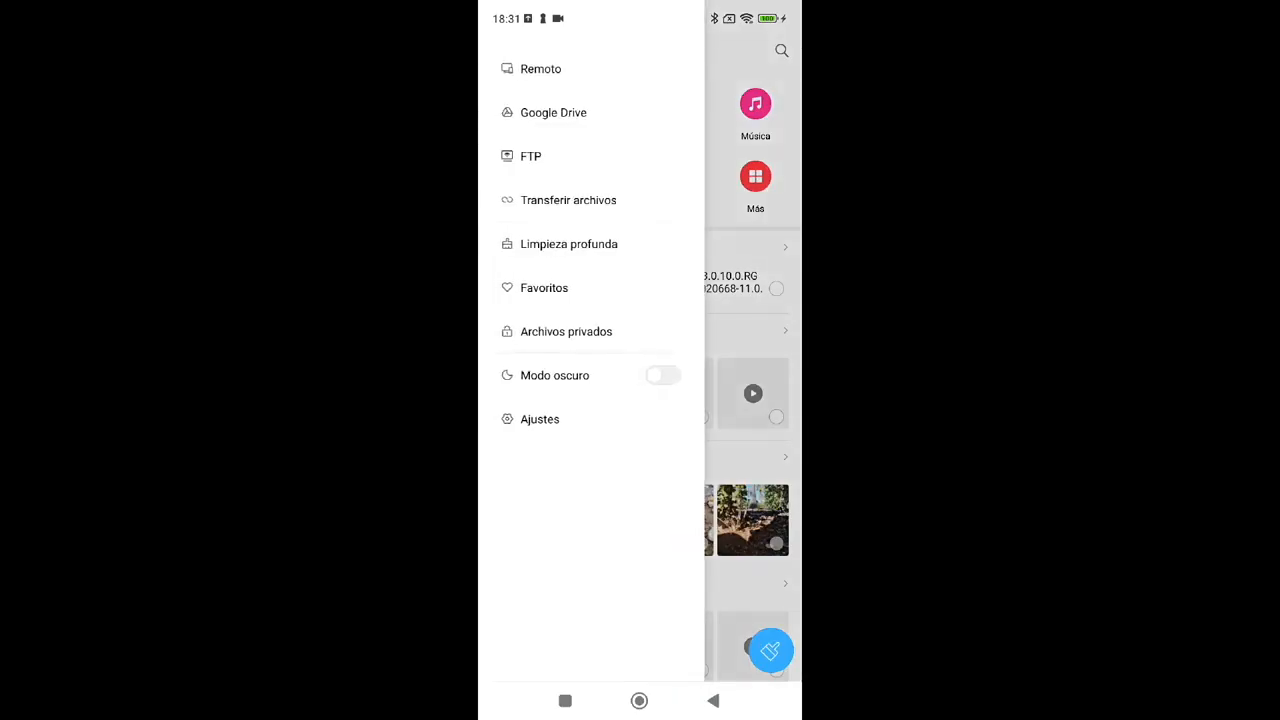
click(539, 419)
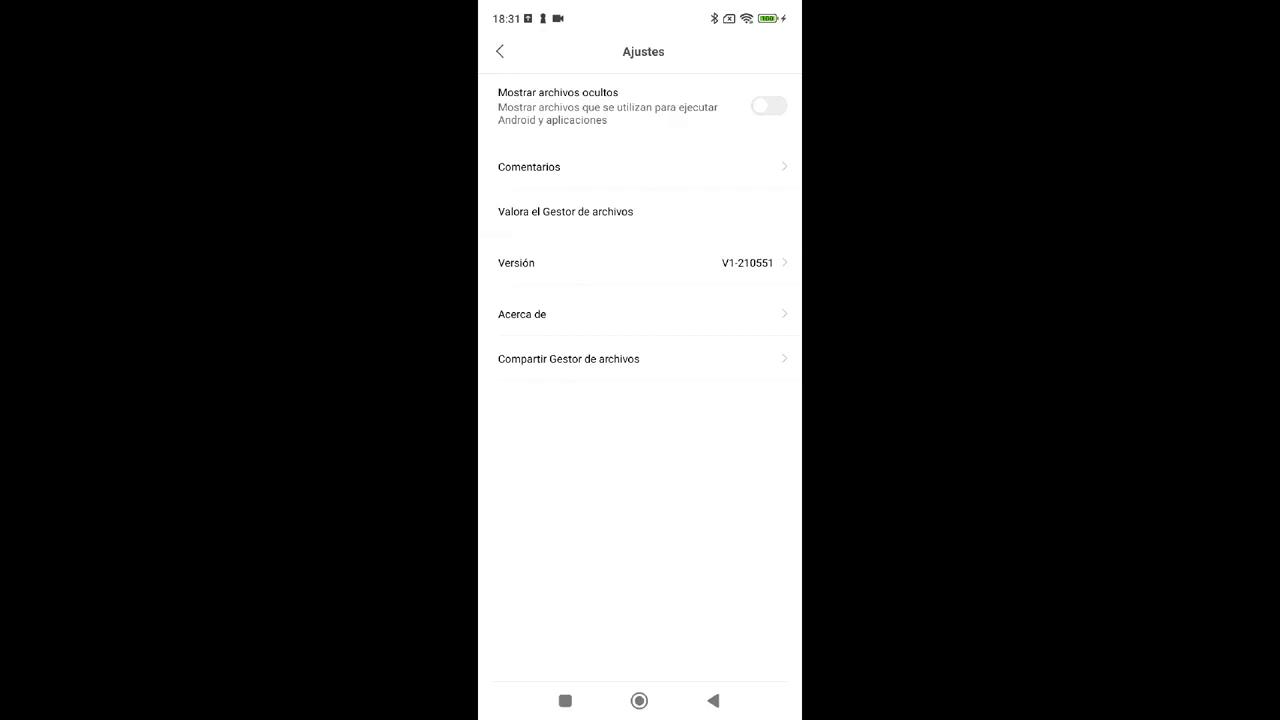
click(522, 314)
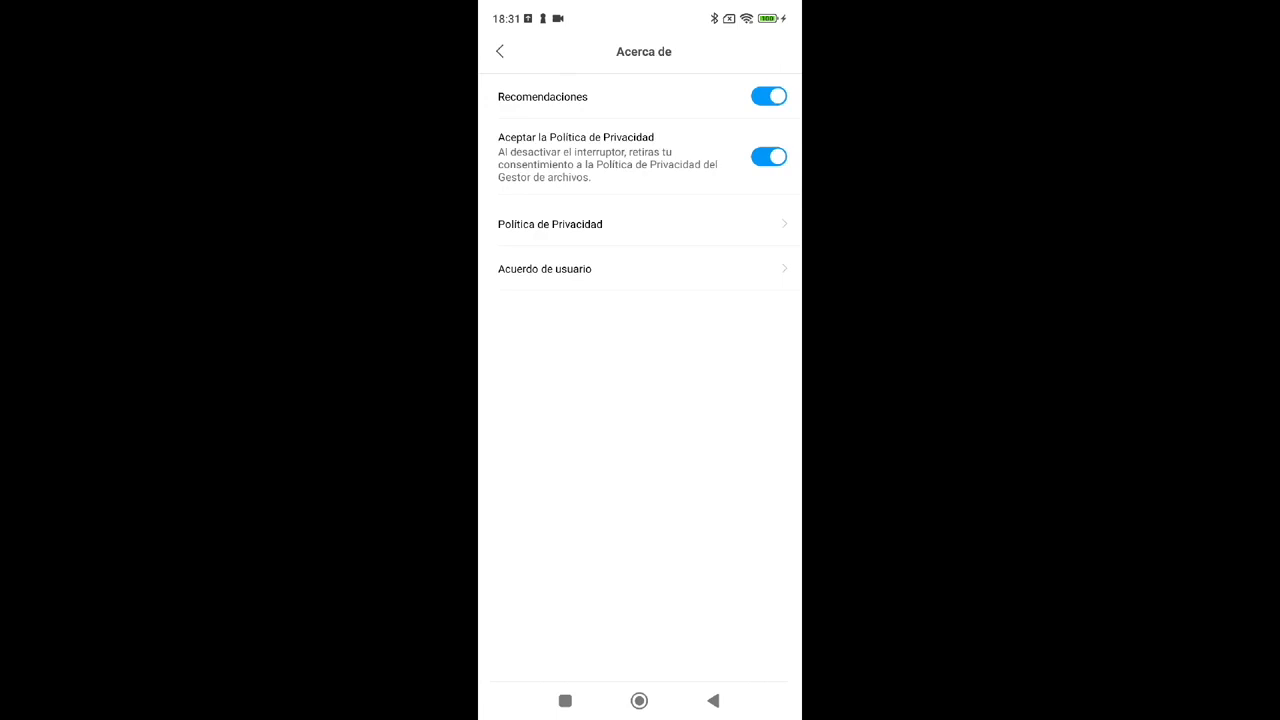
click(769, 96)
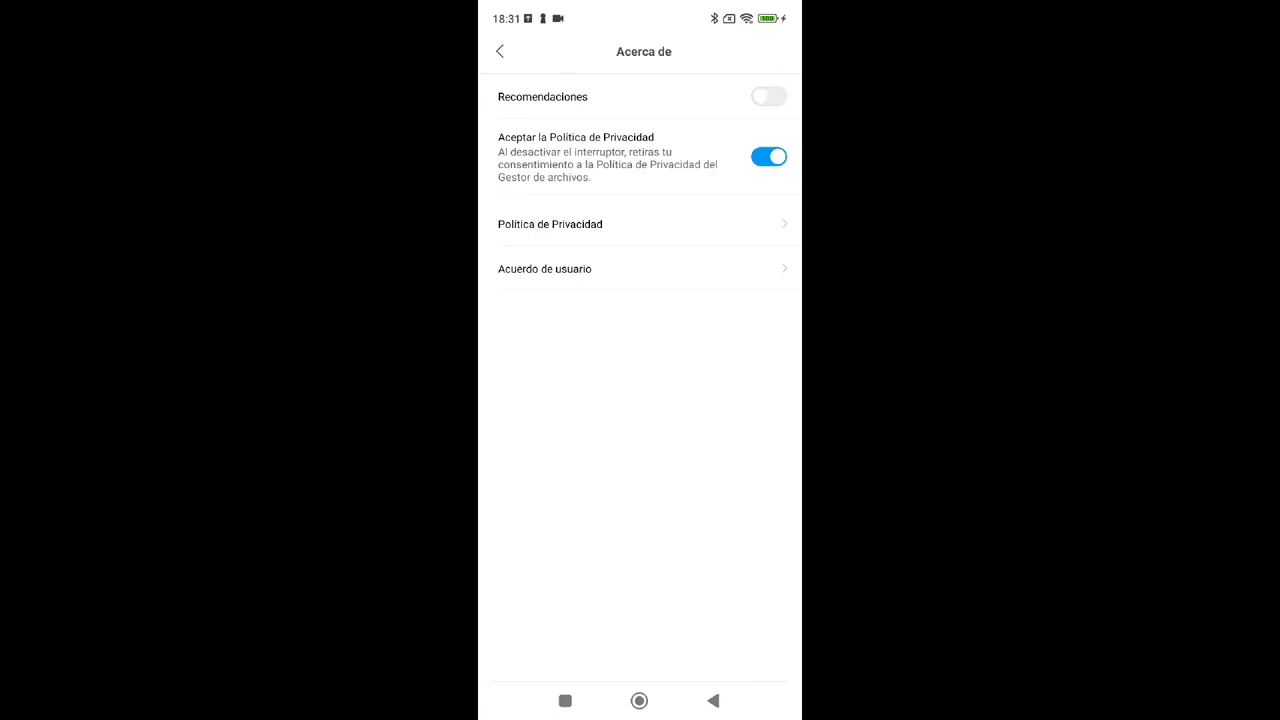
click(639, 700)
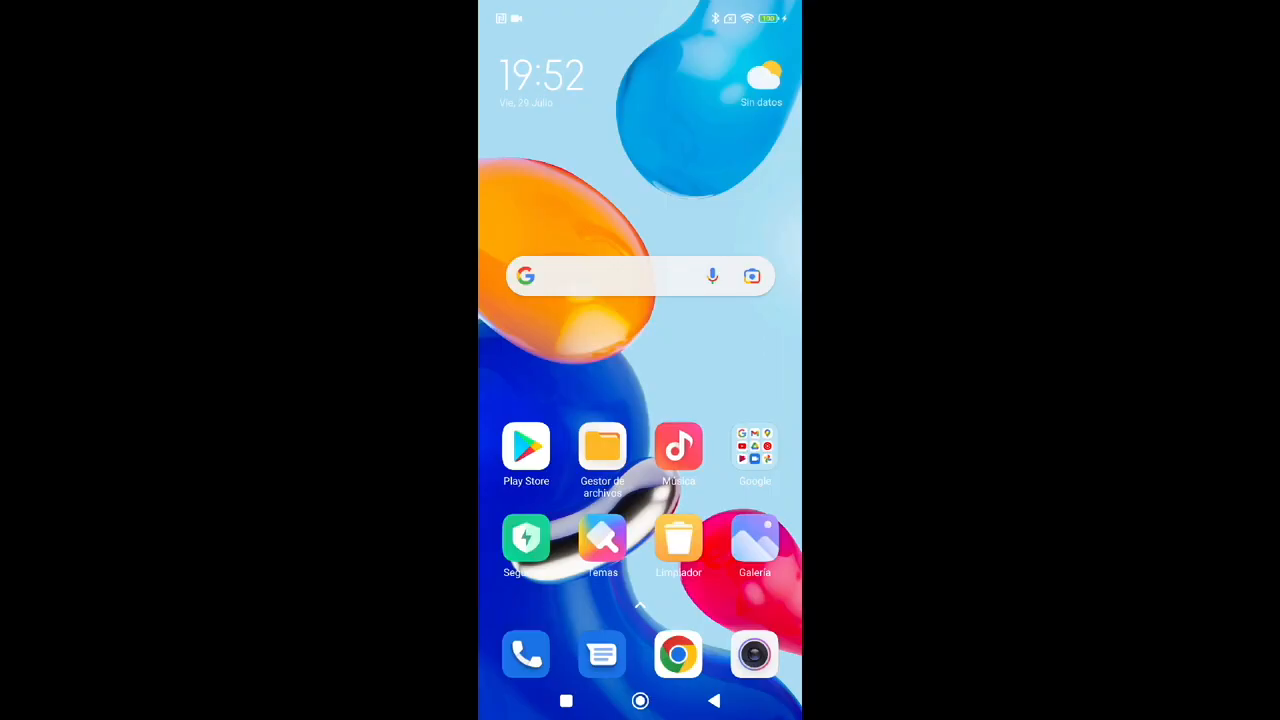
Install Stumble Guys from Recomendado para ti in the Play Store
click(526, 447)
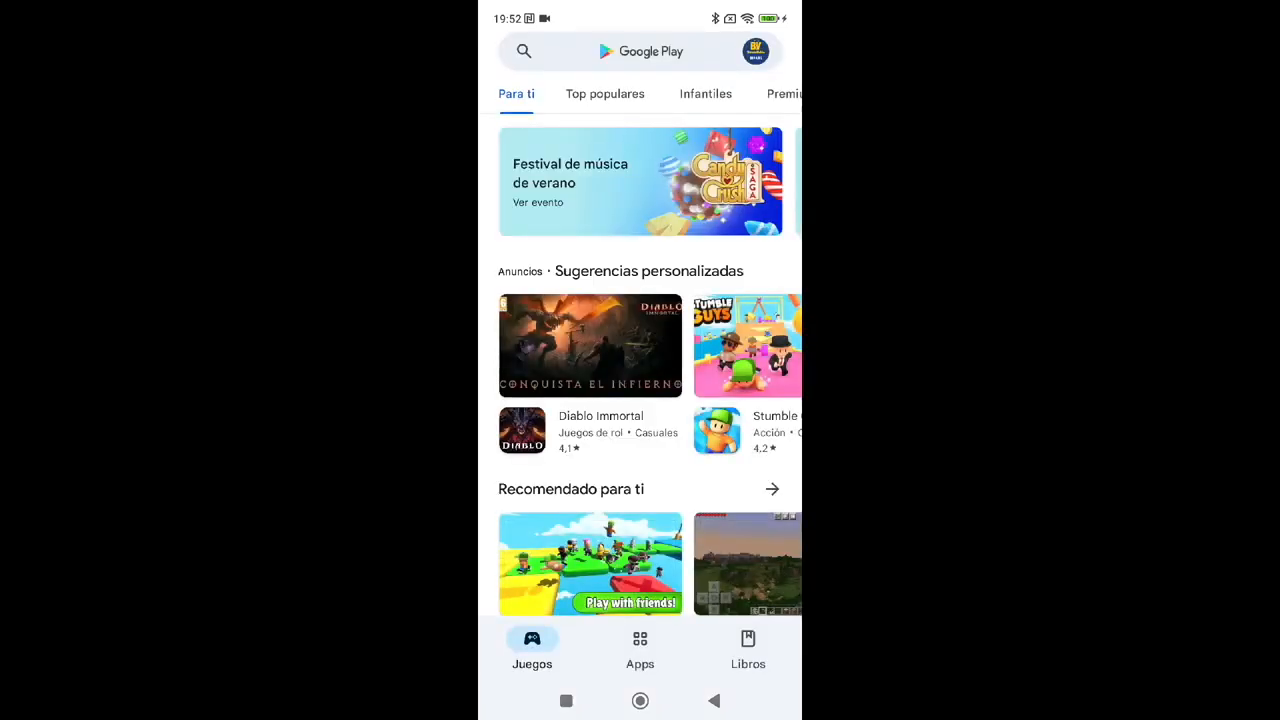
scroll(down, 3)
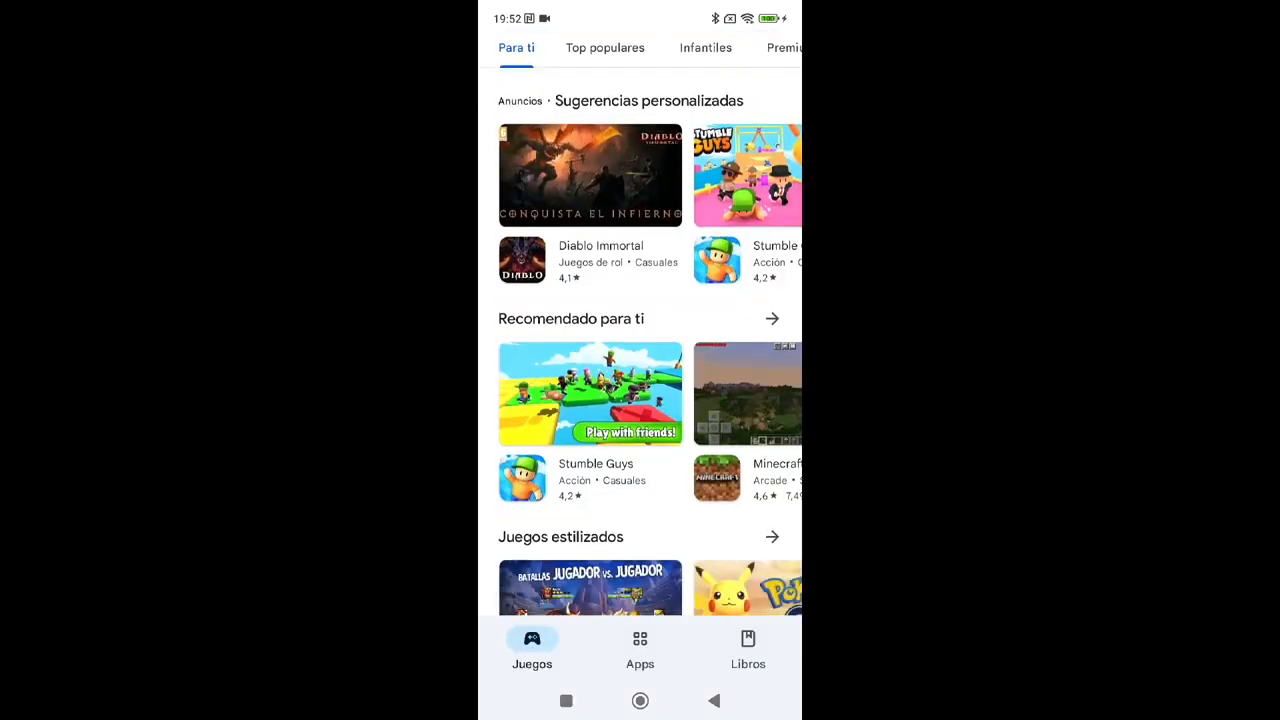
click(589, 393)
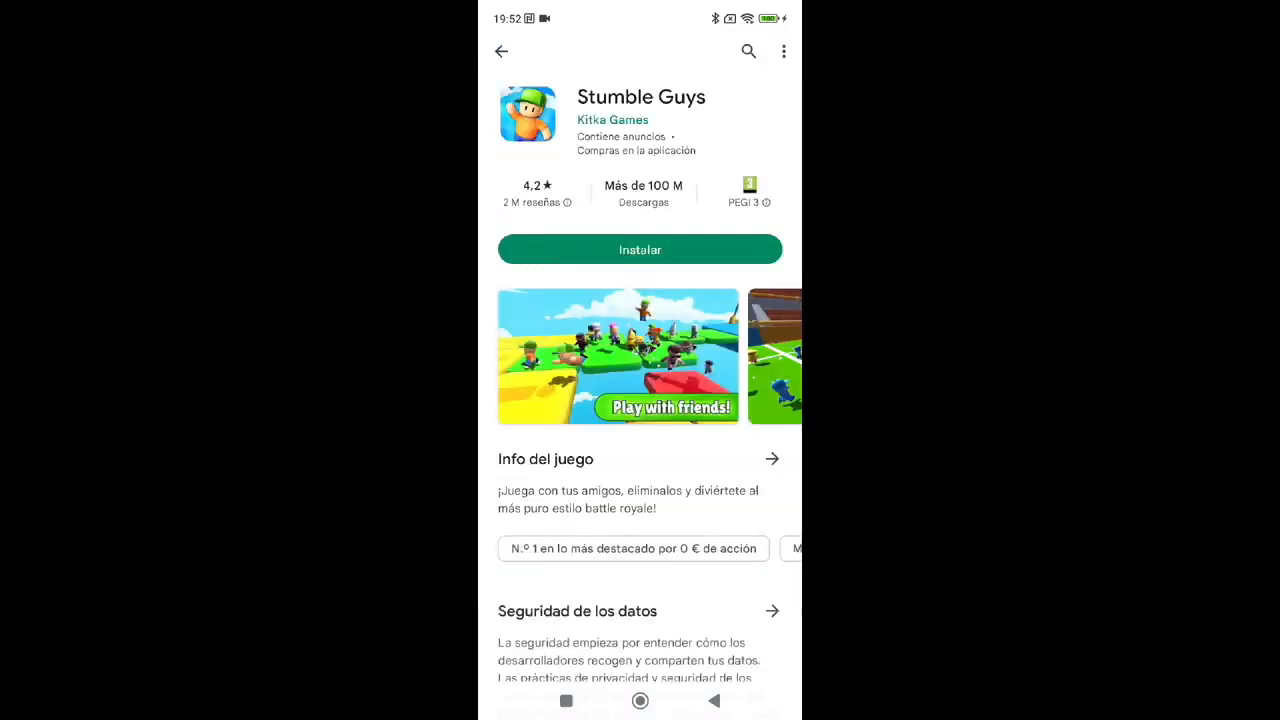
click(639, 249)
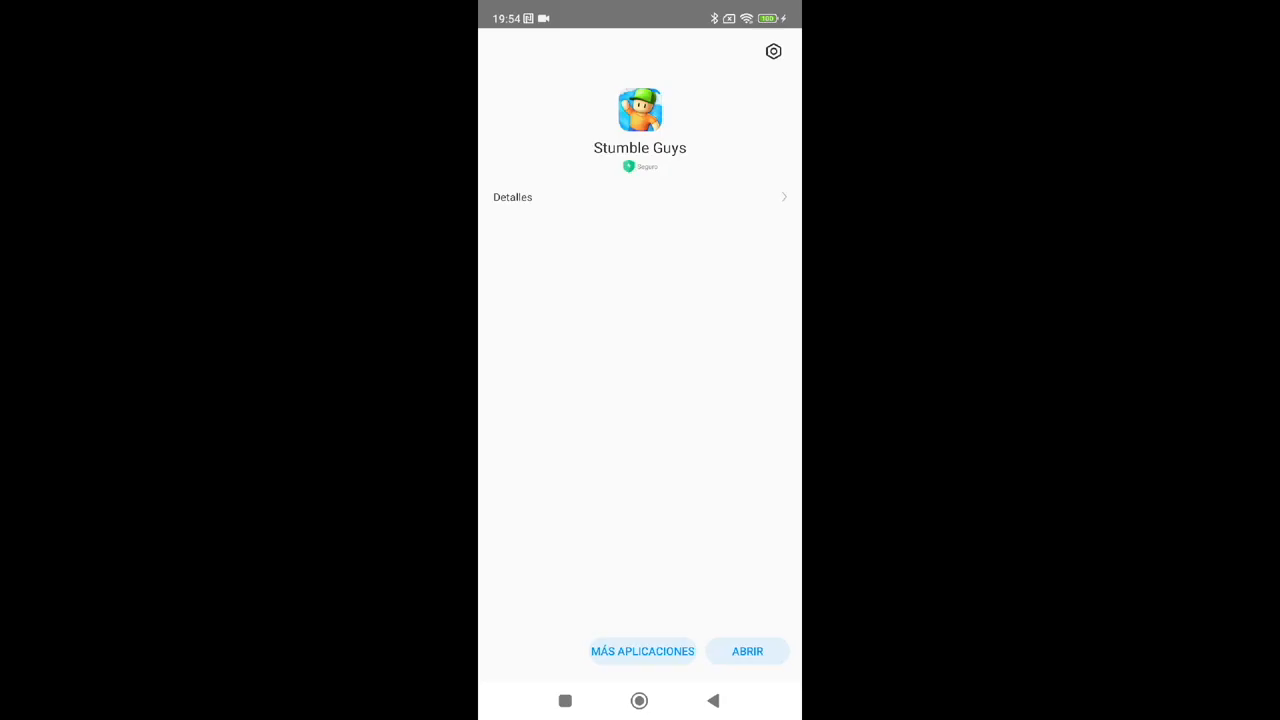
Turn off Recibir recomendaciones in the install scanner's settings and go home
click(773, 51)
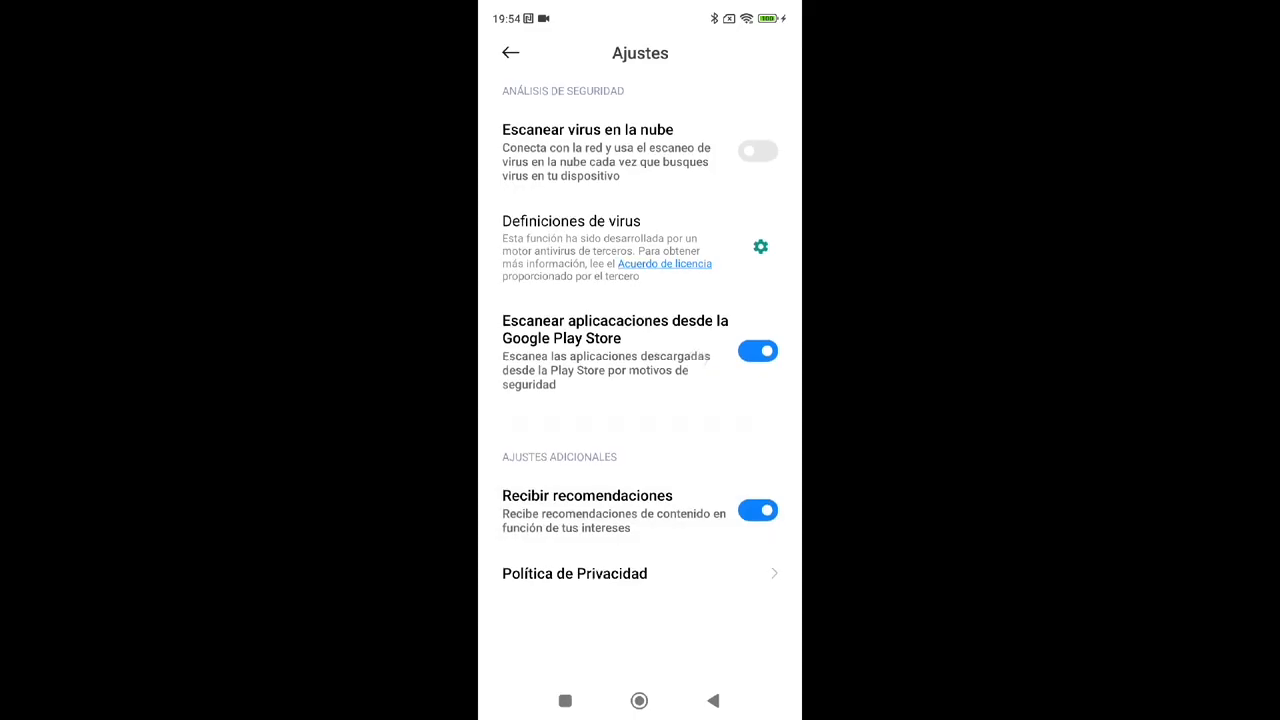
click(758, 510)
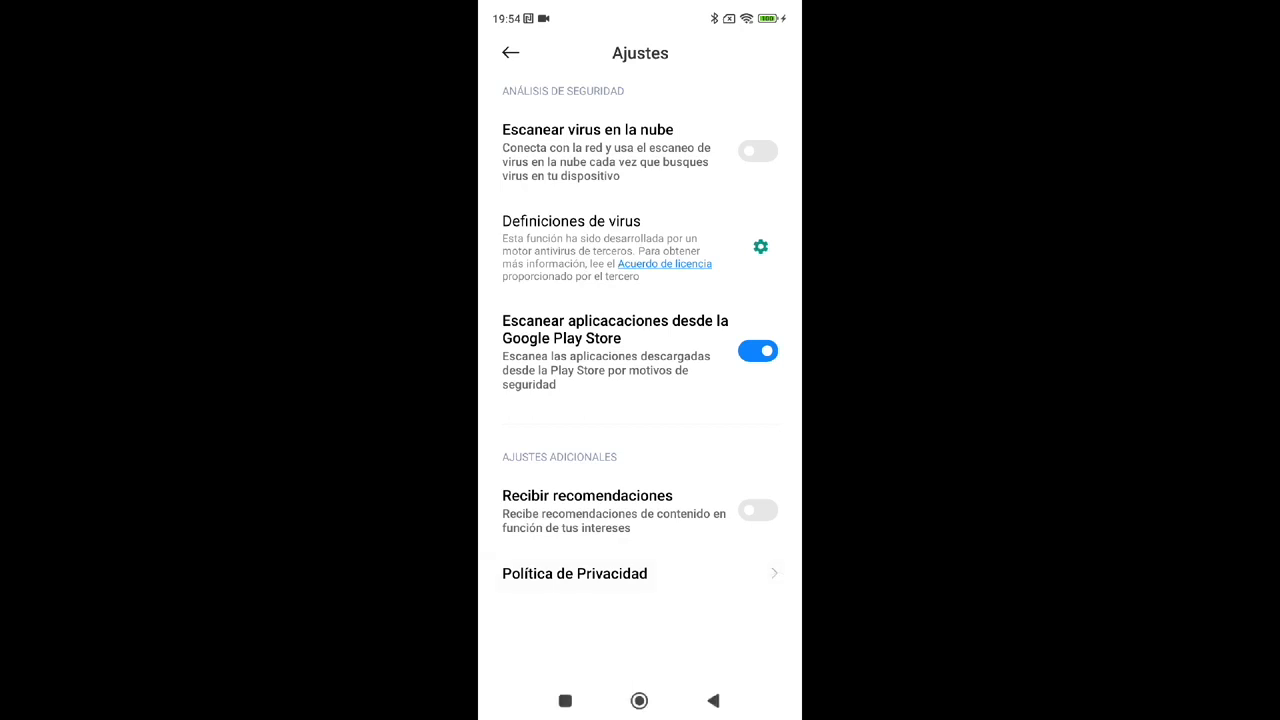
click(639, 700)
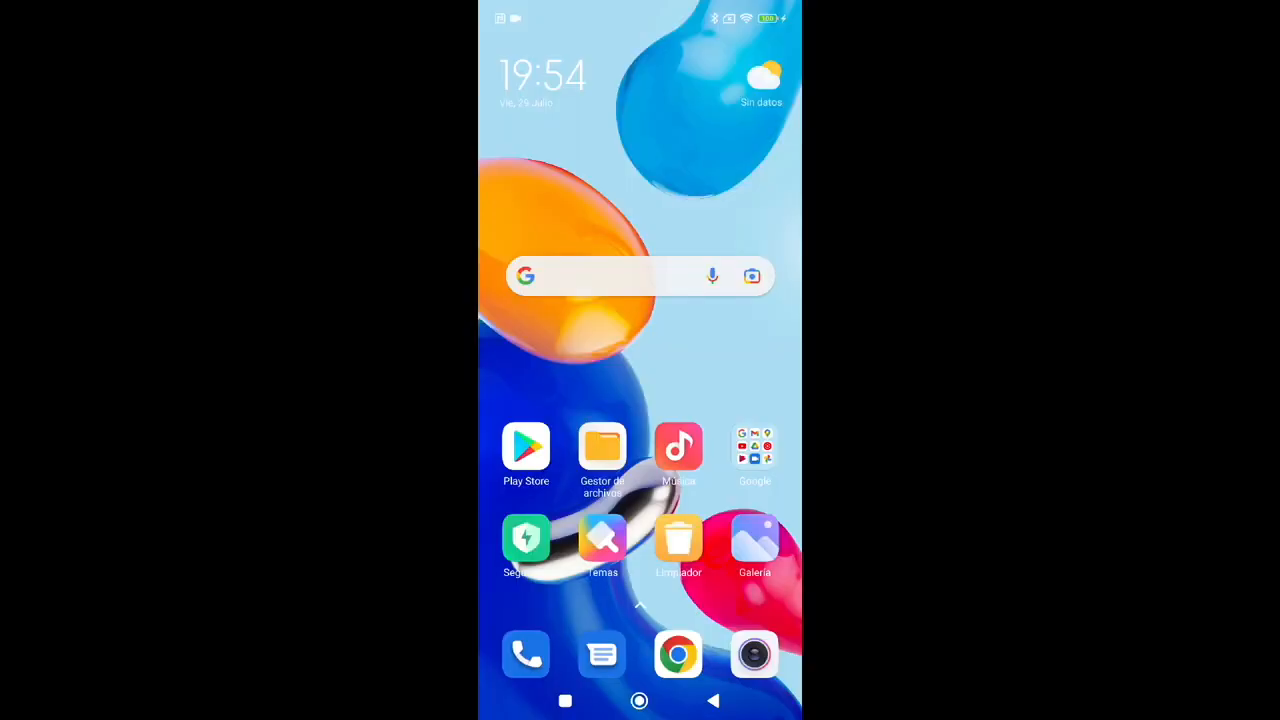